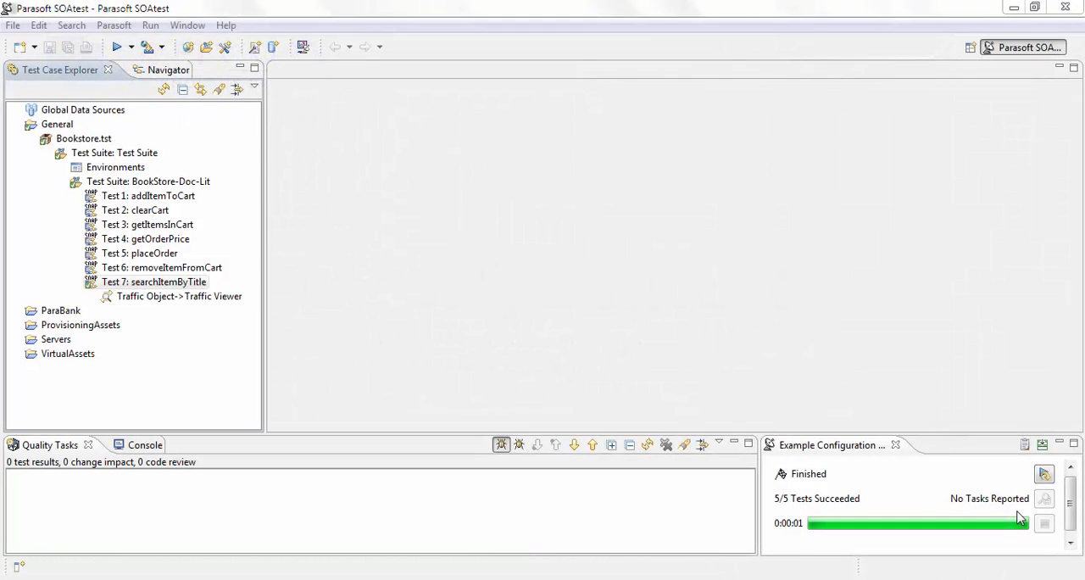
# Step: Open Test 7: searchItemByTitle from the Test Case Explorer in its editor
pyautogui.click(155, 282)
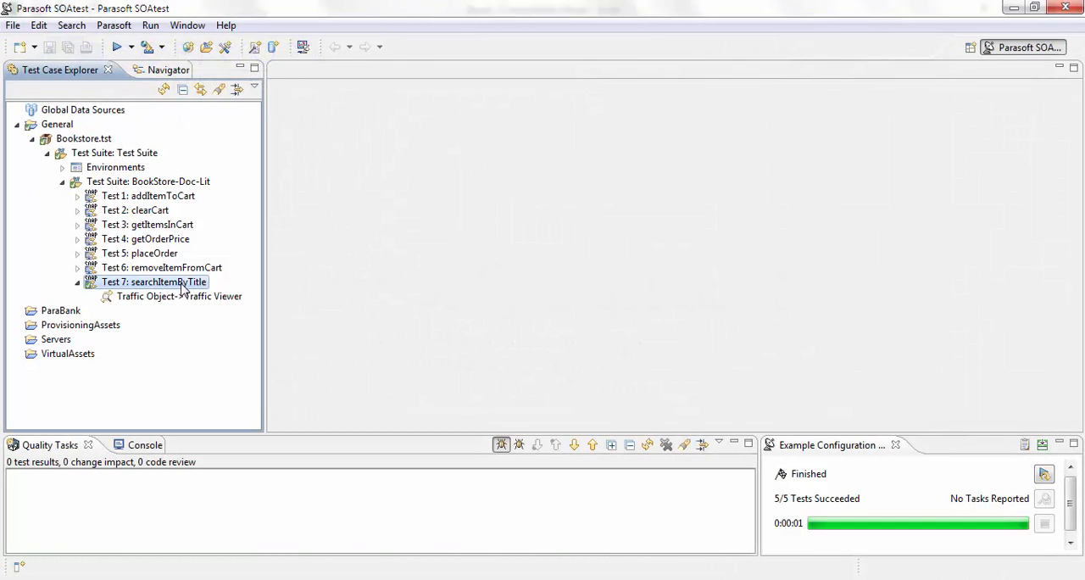
pyautogui.doubleClick(154, 281)
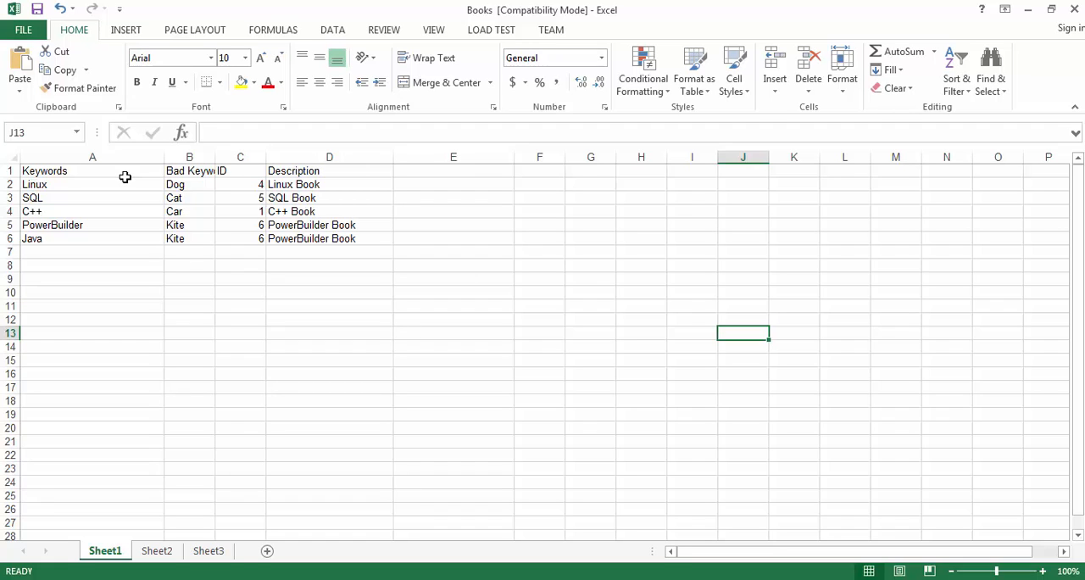
pyautogui.moveTo(309, 573)
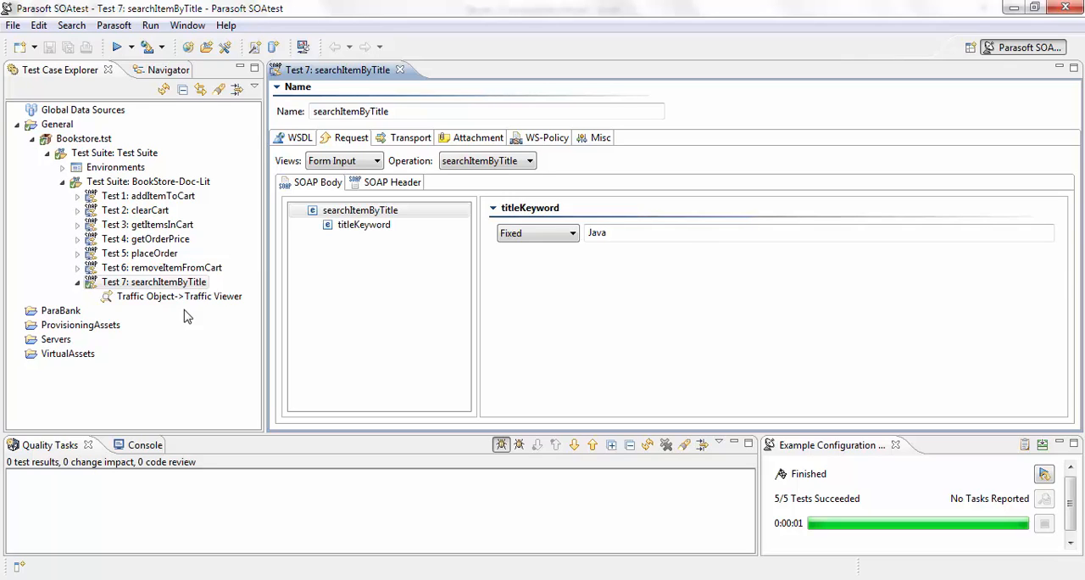
# Step: Start the New Project Data Source wizard from the top-level Test Suite's Add New menu
pyautogui.click(116, 153)
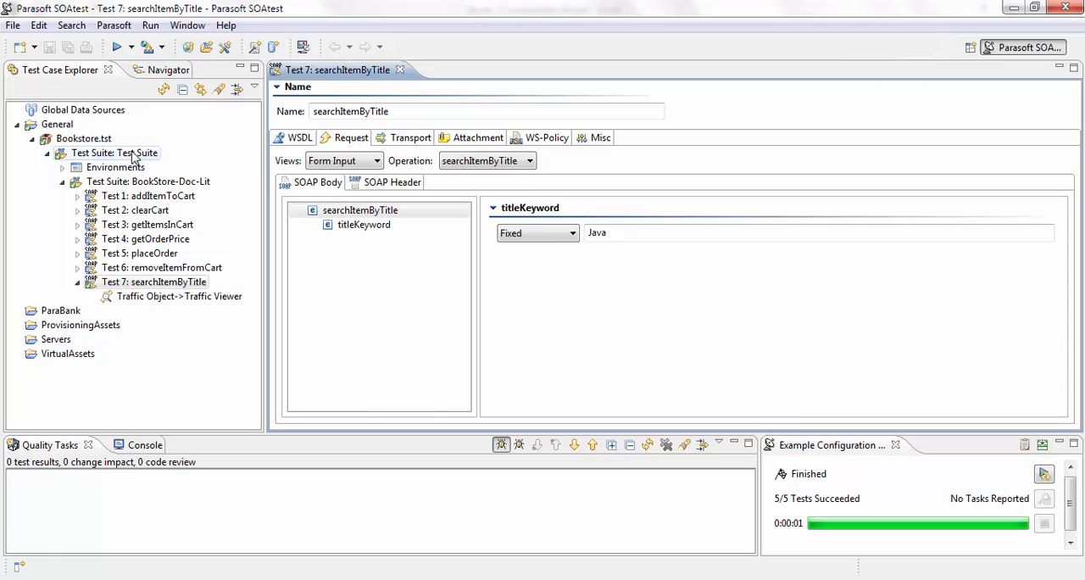
pyautogui.rightClick(116, 153)
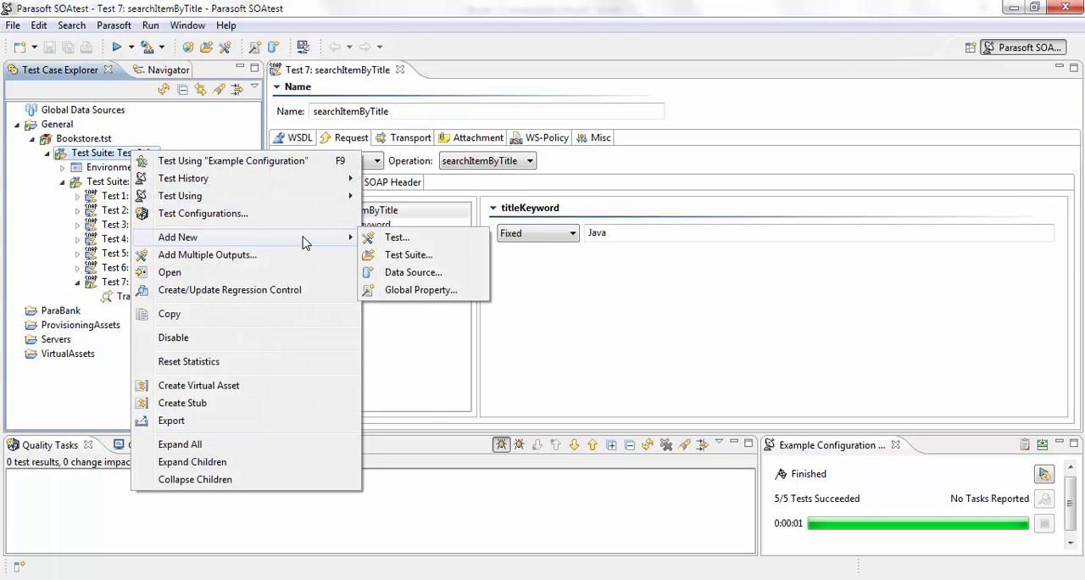
pyautogui.click(414, 271)
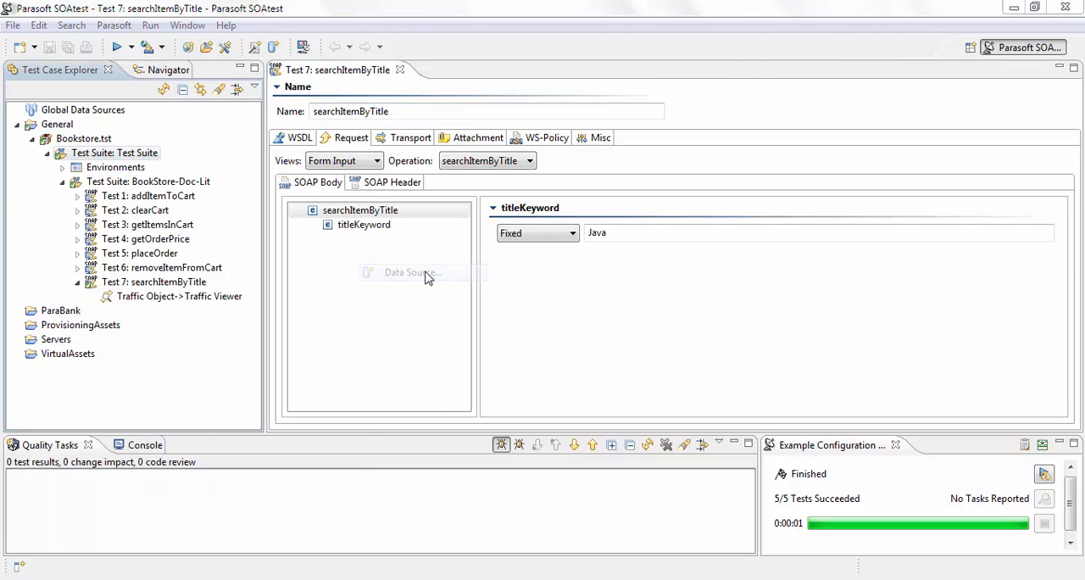
pyautogui.click(410, 272)
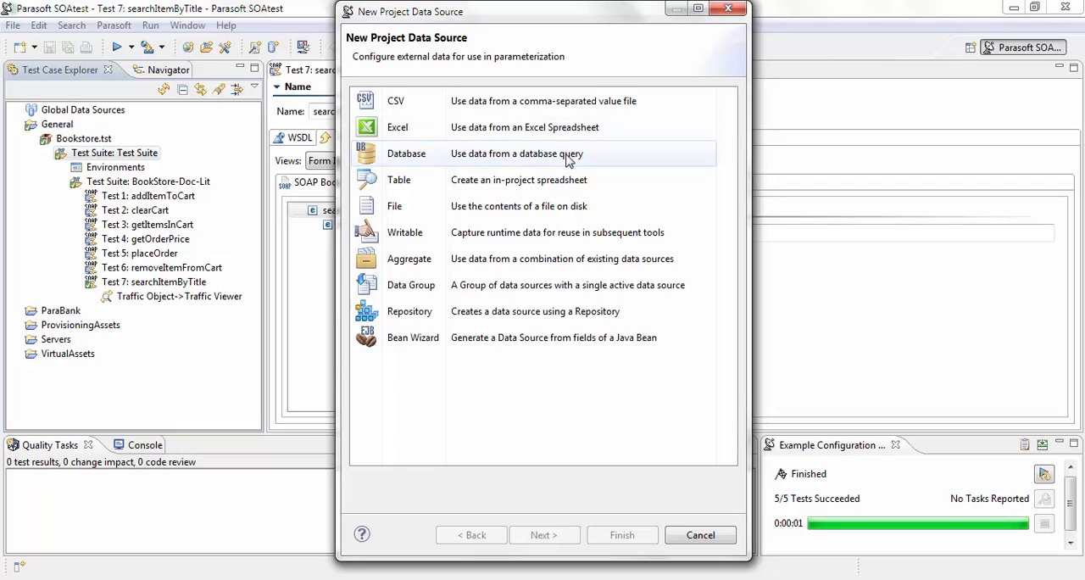
pyautogui.moveTo(522, 312)
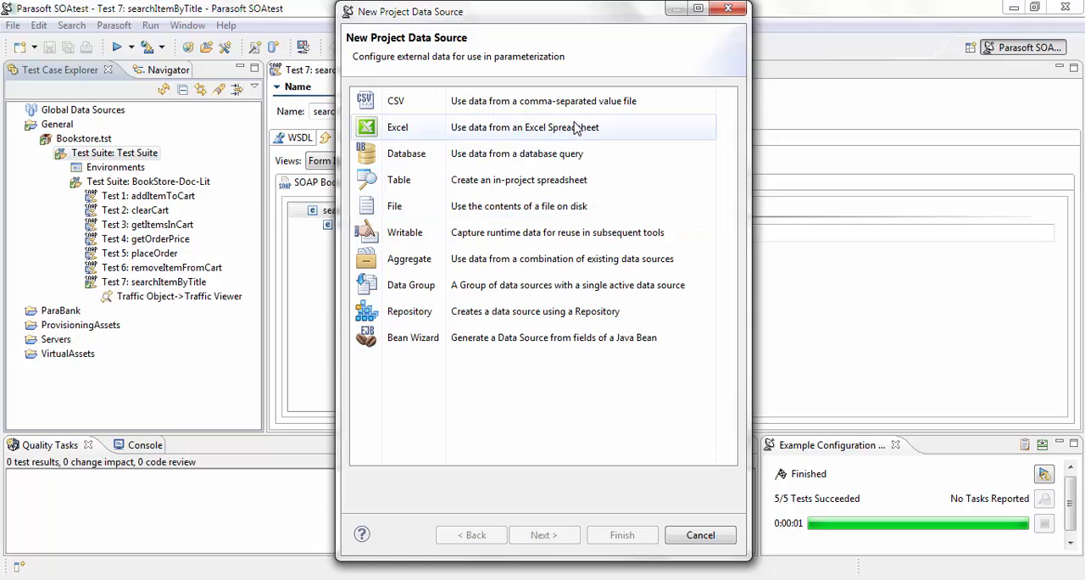
# Step: Create an Excel data source named Books pointing to C:\Datasources\Books.xls
pyautogui.click(509, 125)
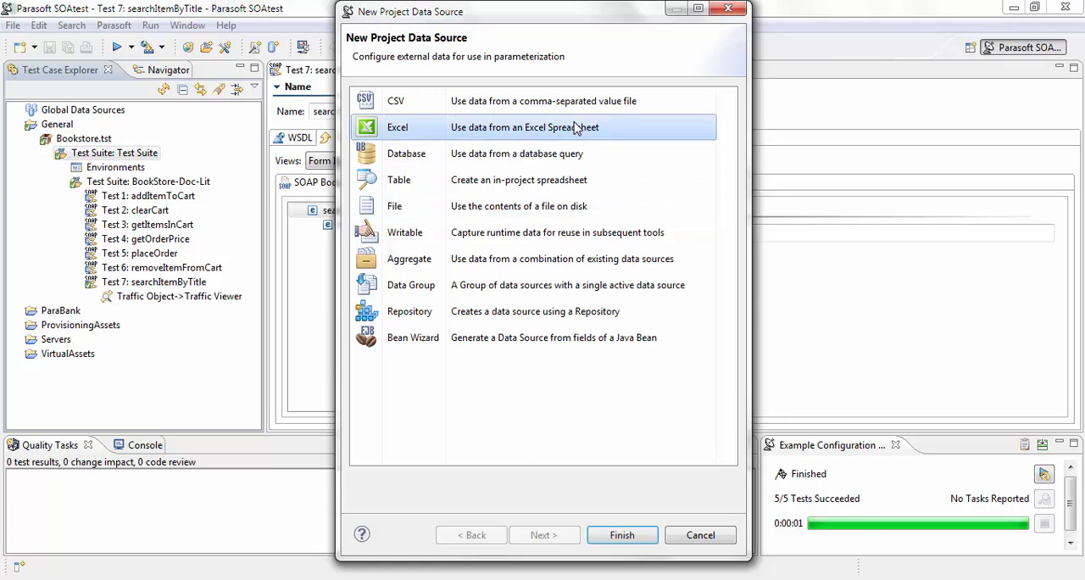
pyautogui.click(620, 534)
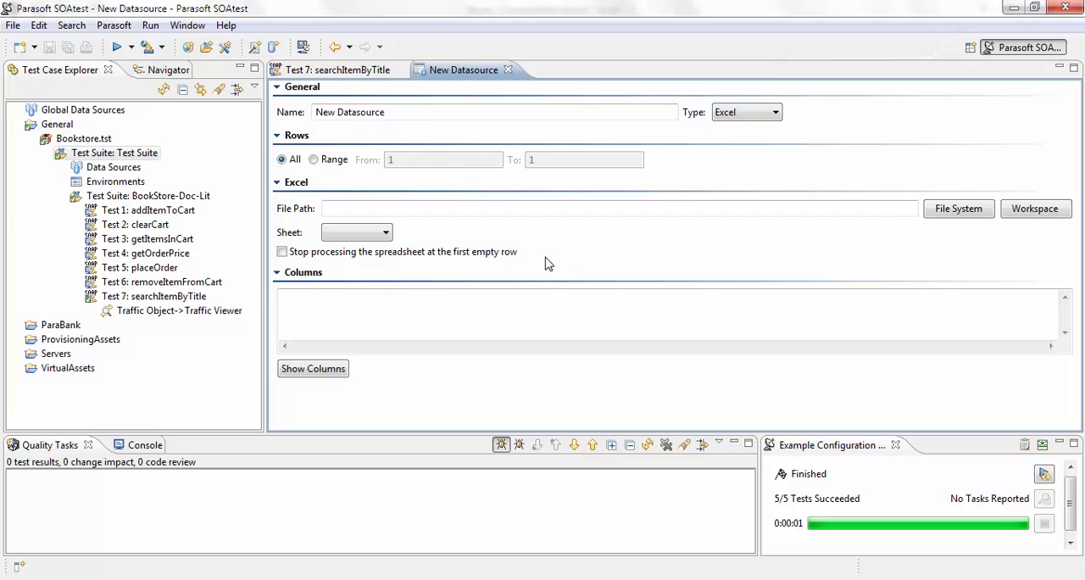
pyautogui.write('B')
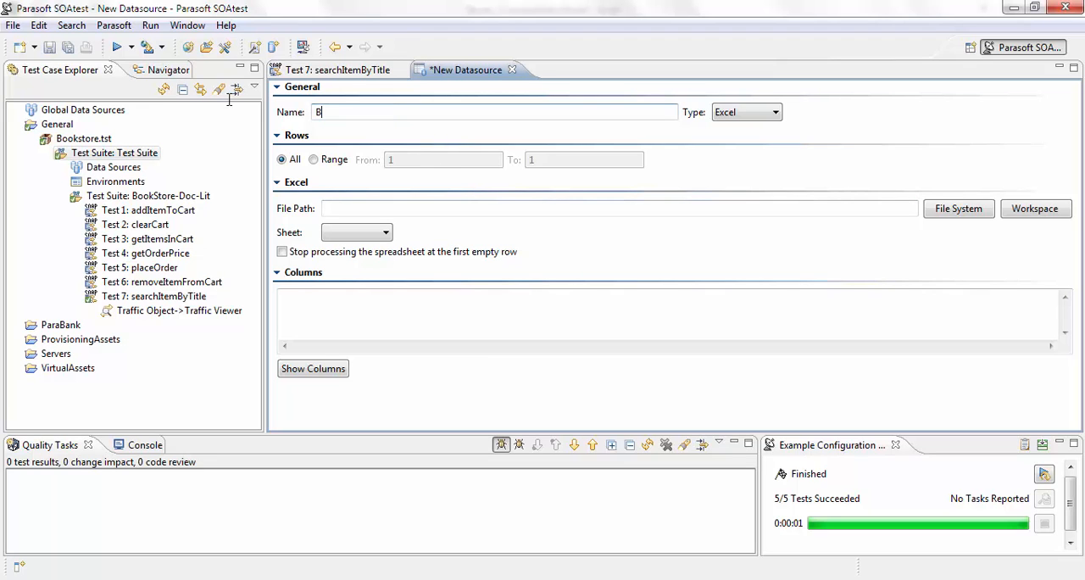
pyautogui.write('ooks')
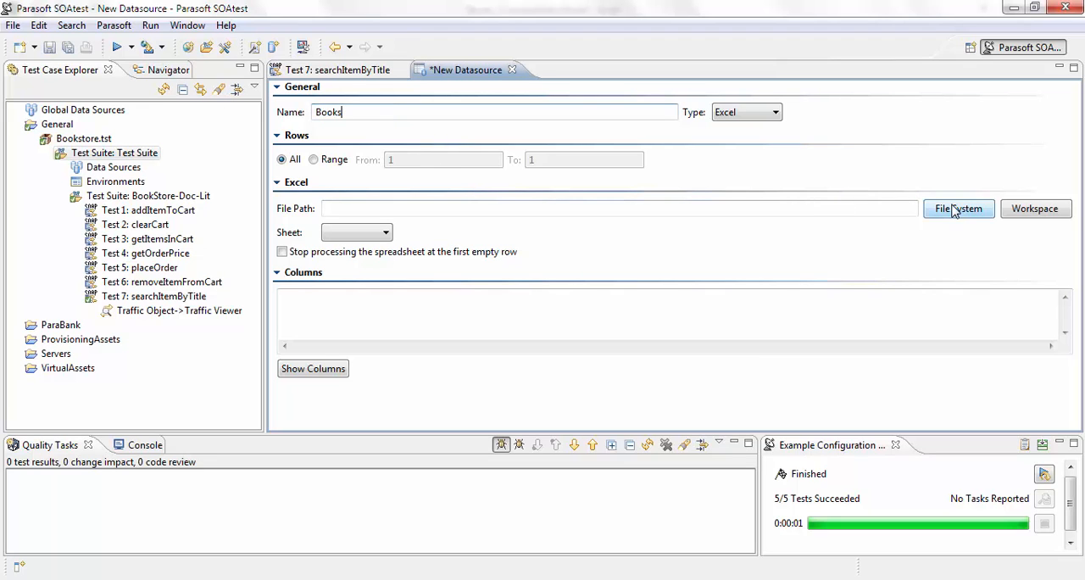
pyautogui.click(960, 209)
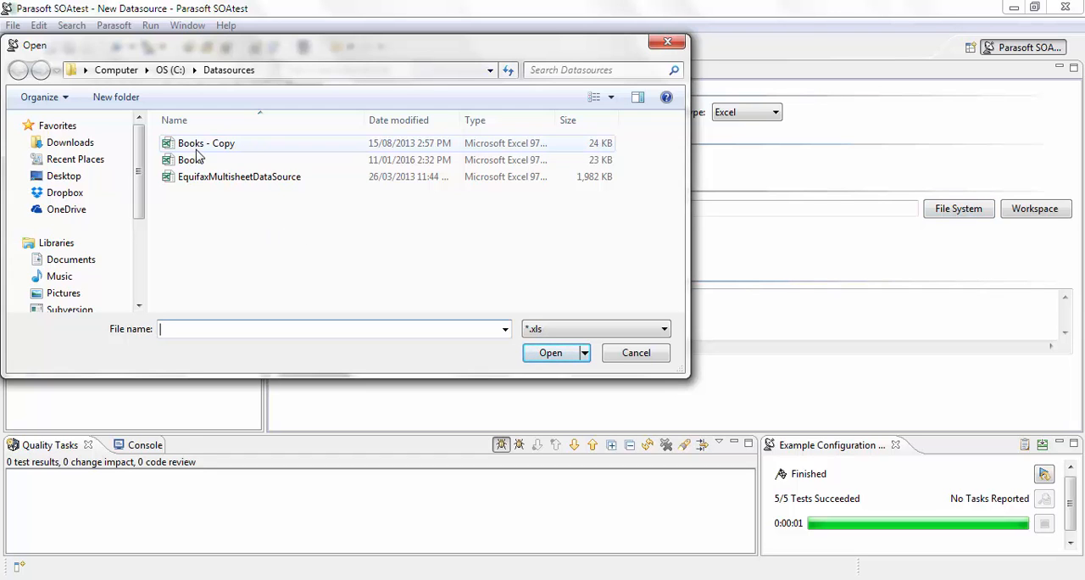
pyautogui.doubleClick(190, 161)
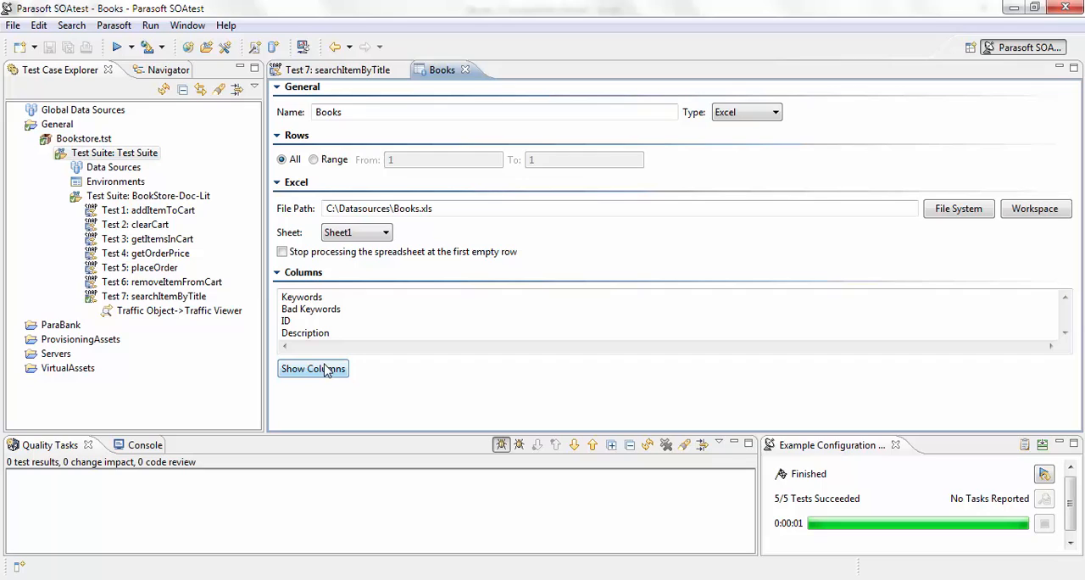
pyautogui.moveTo(333, 380)
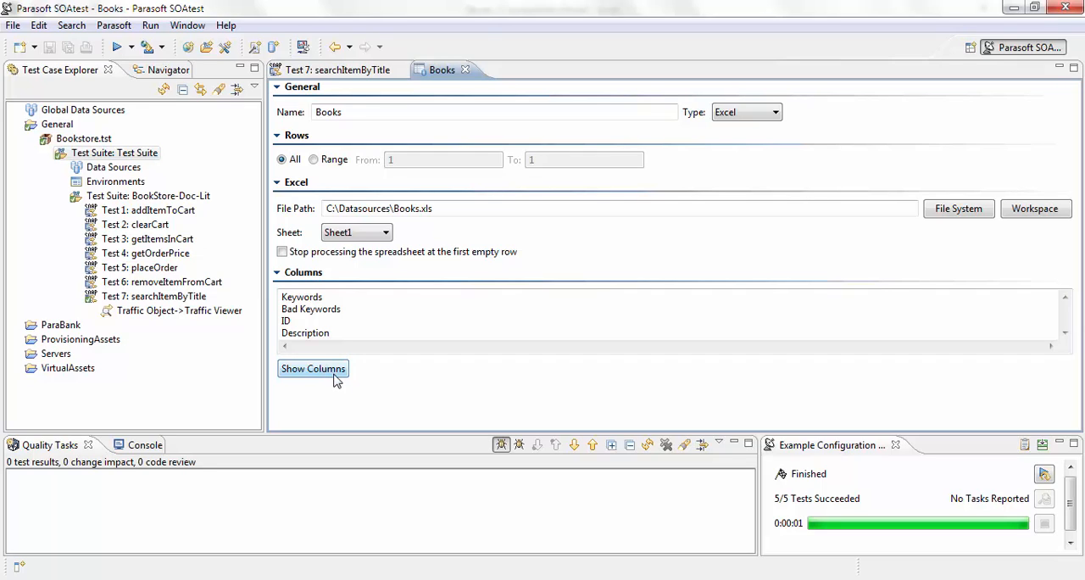
pyautogui.moveTo(322, 366)
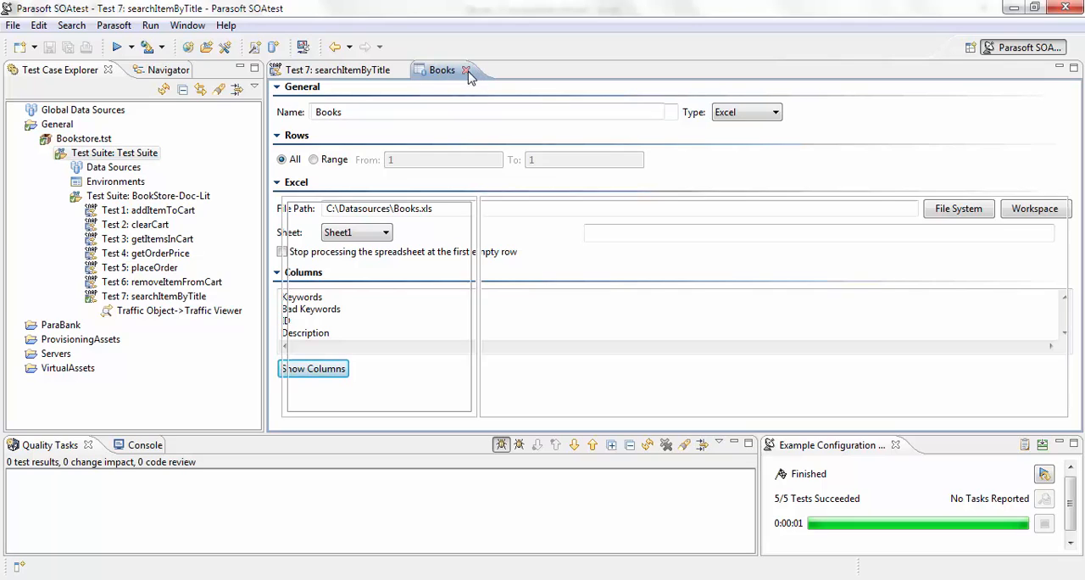
# Step: Make titleKeyword a Parameterized value drawn from the Books data source's Keywords column
pyautogui.click(465, 70)
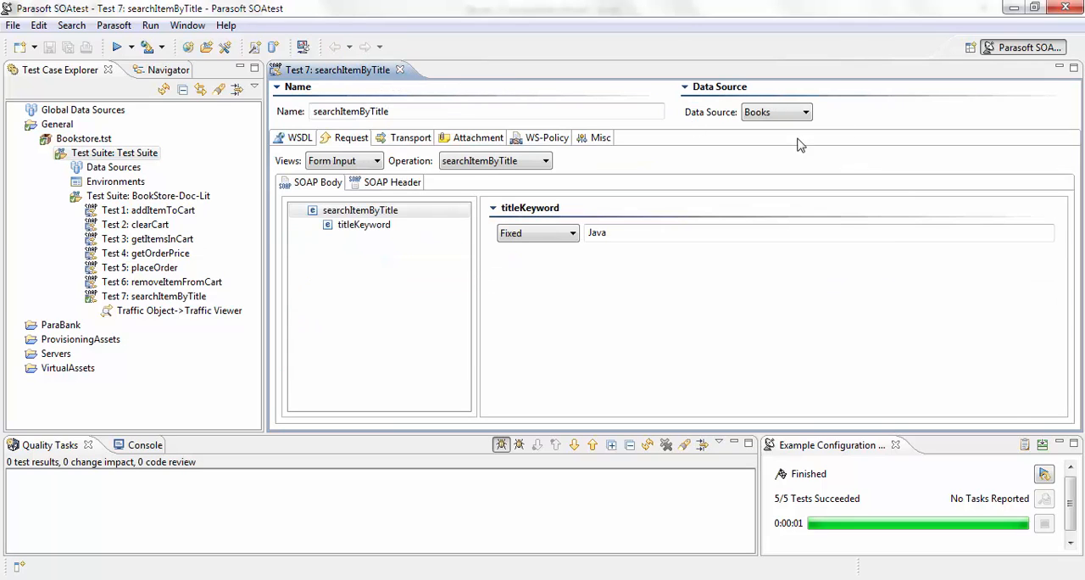
pyautogui.moveTo(801, 105)
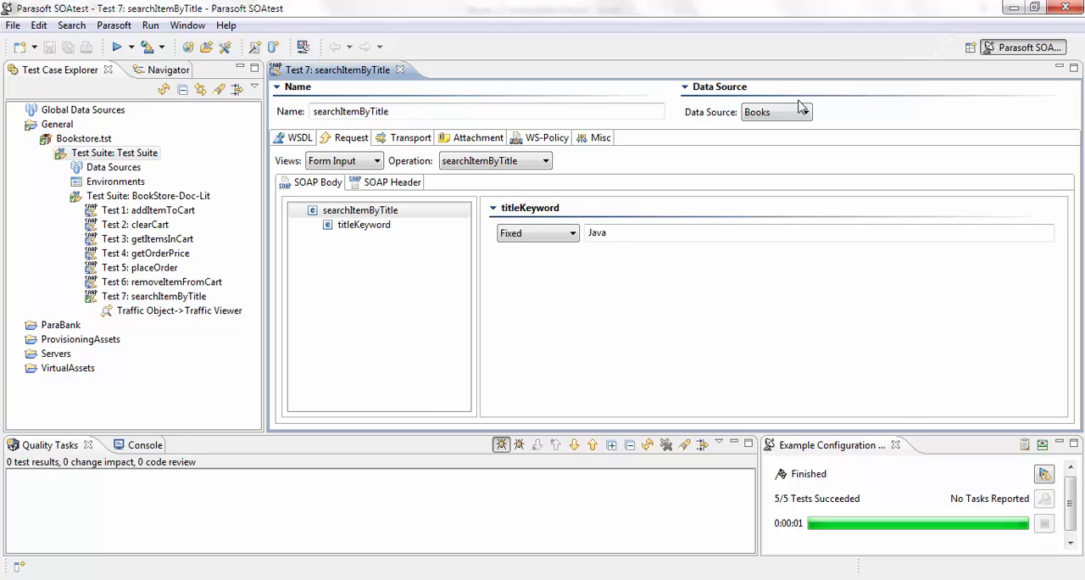
pyautogui.moveTo(570, 281)
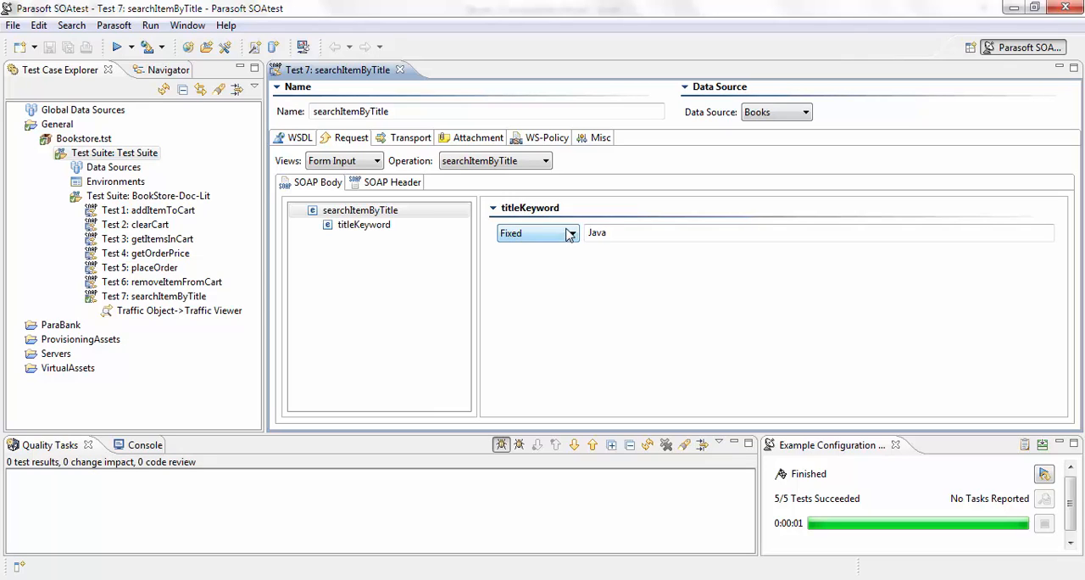
pyautogui.click(570, 234)
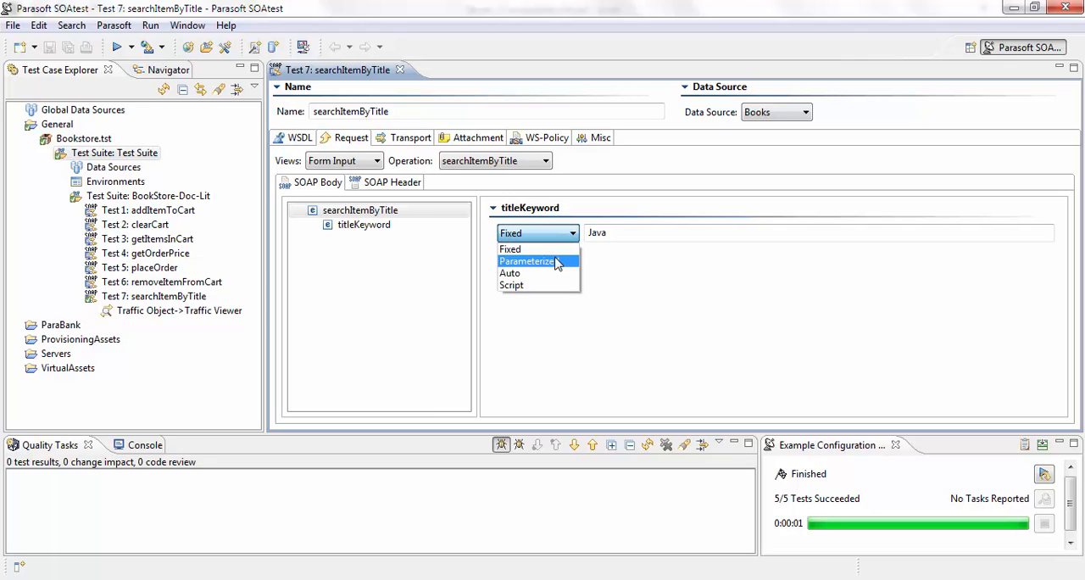
pyautogui.click(527, 261)
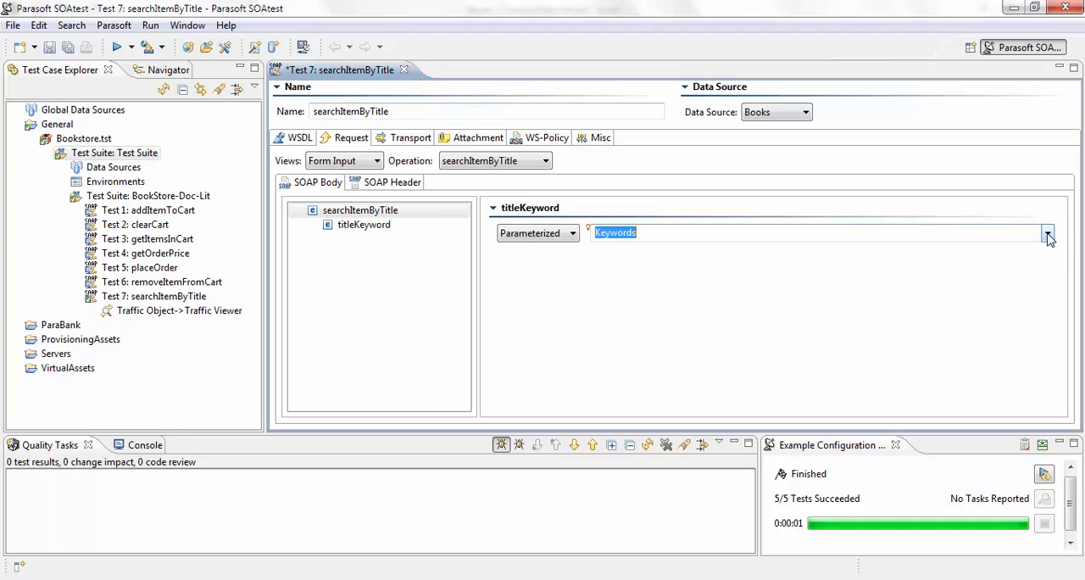
pyautogui.click(1048, 232)
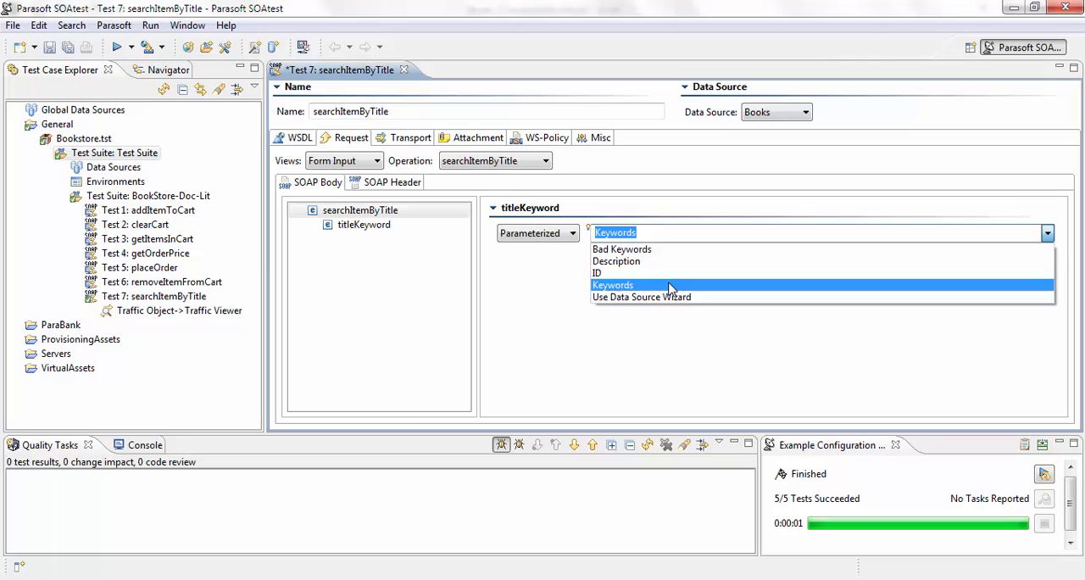
pyautogui.click(614, 285)
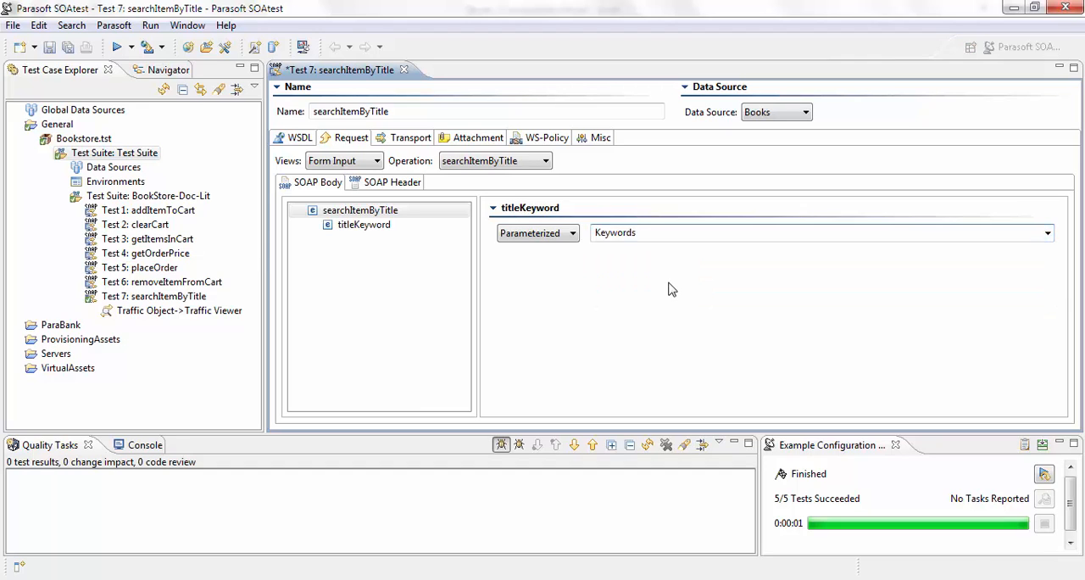
pyautogui.click(153, 295)
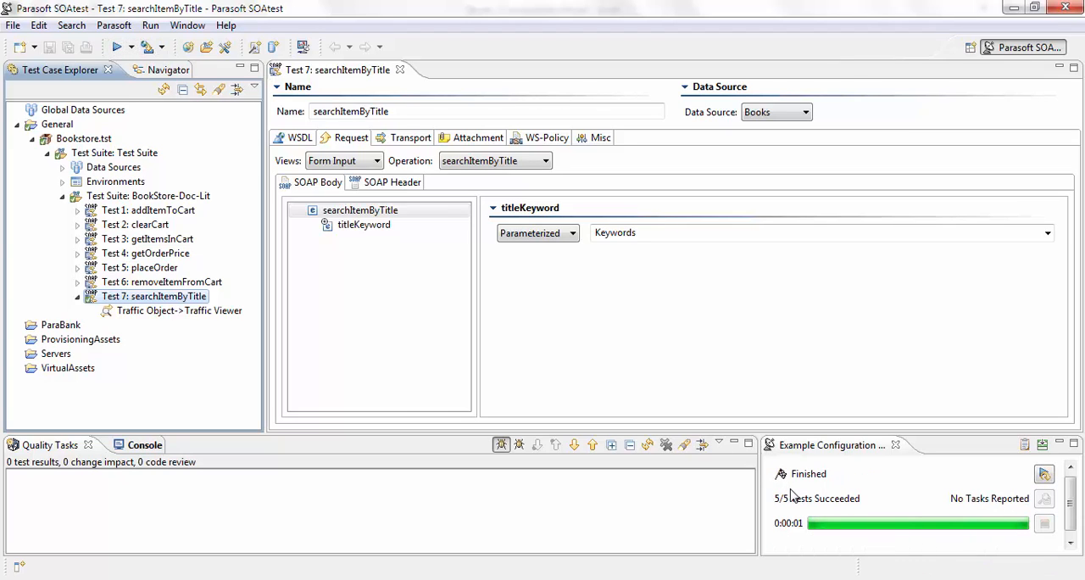
# Step: Open the Traffic Viewer for searchItemByTitle and list the traffic per Keywords data row
pyautogui.click(180, 311)
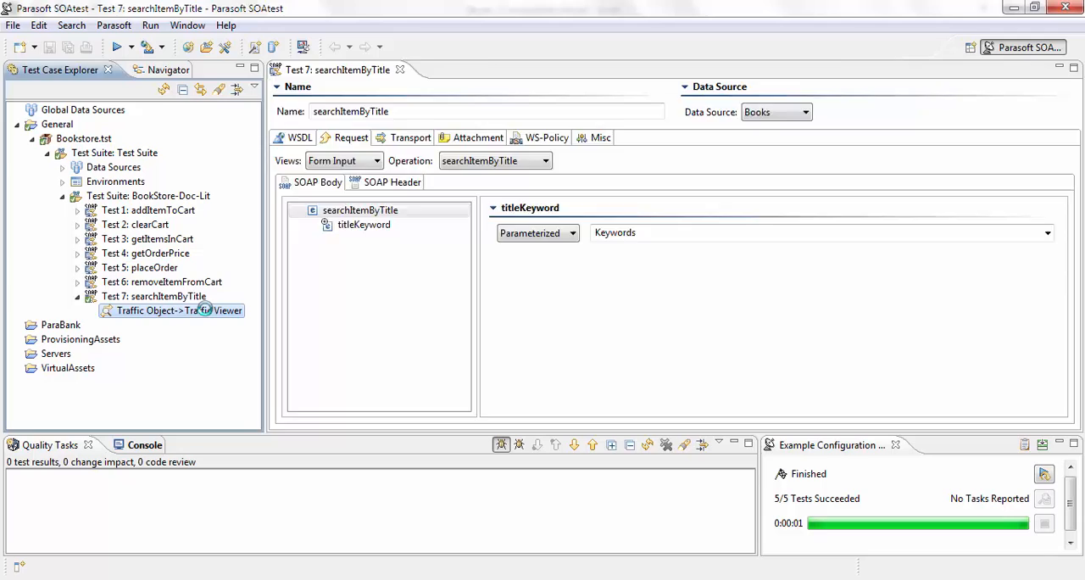
pyautogui.doubleClick(180, 310)
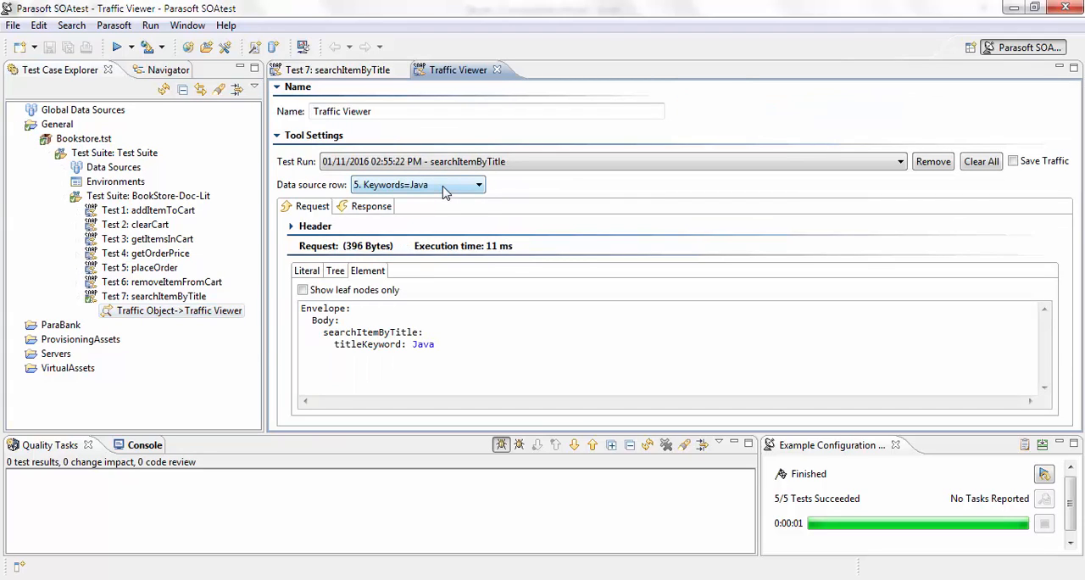
pyautogui.click(478, 185)
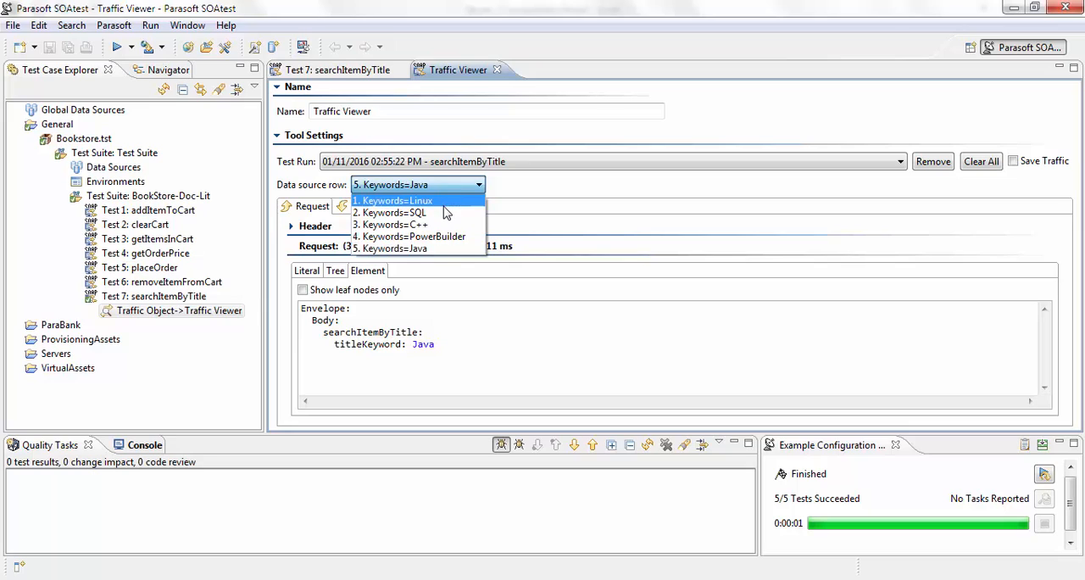
pyautogui.moveTo(481, 202)
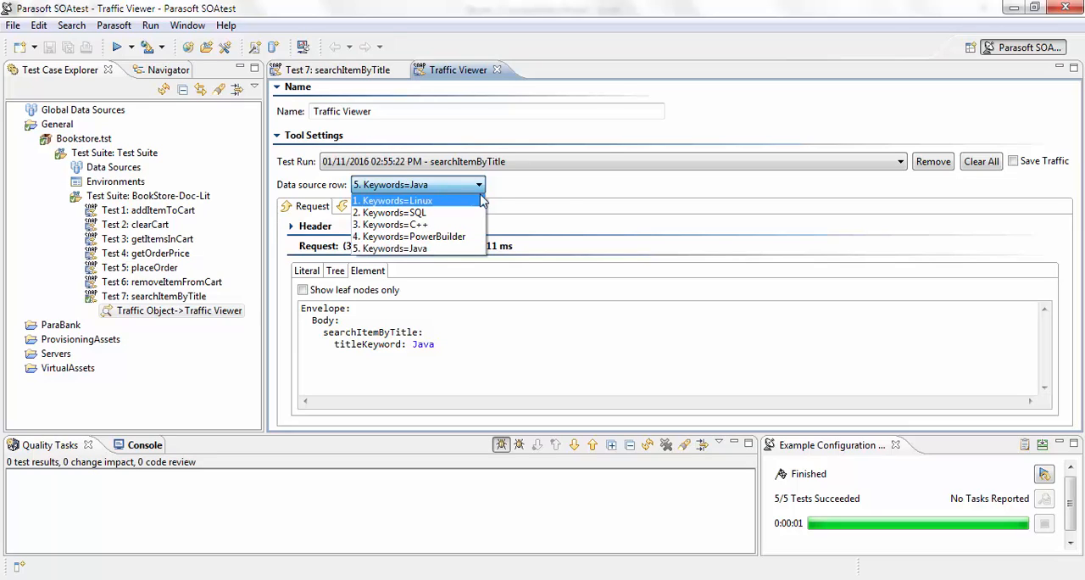